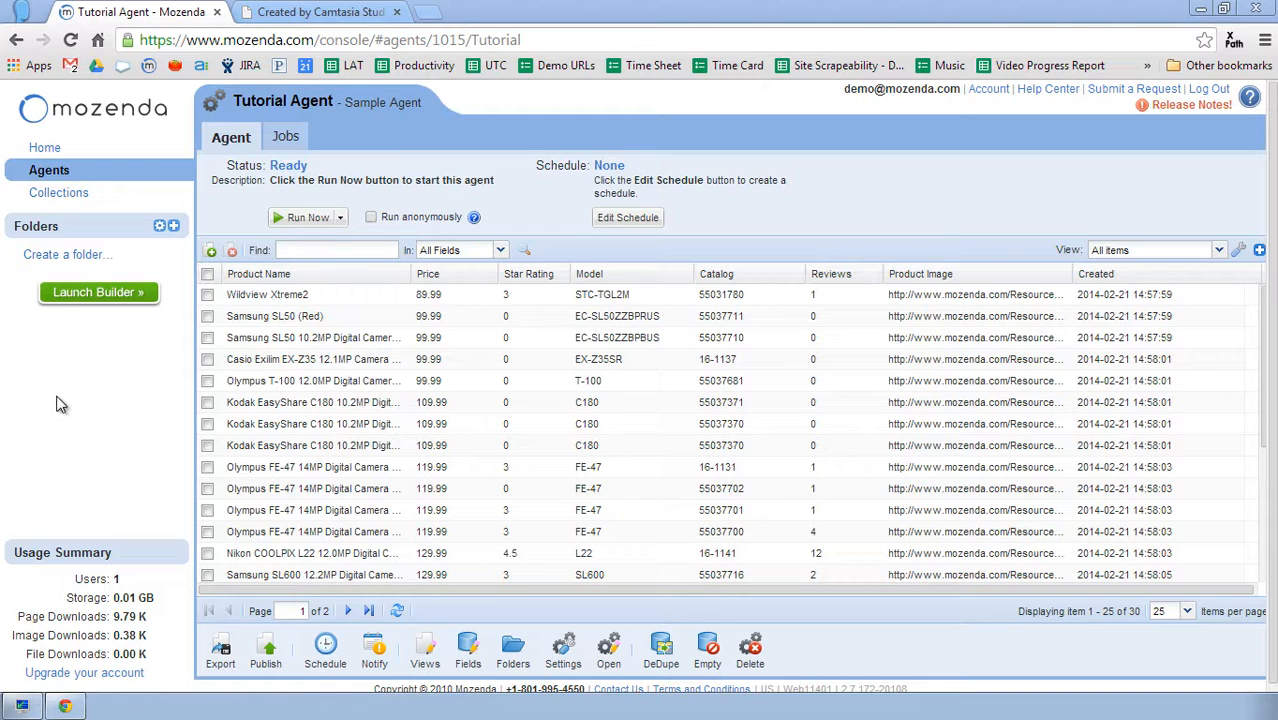
mouse_move(284, 488)
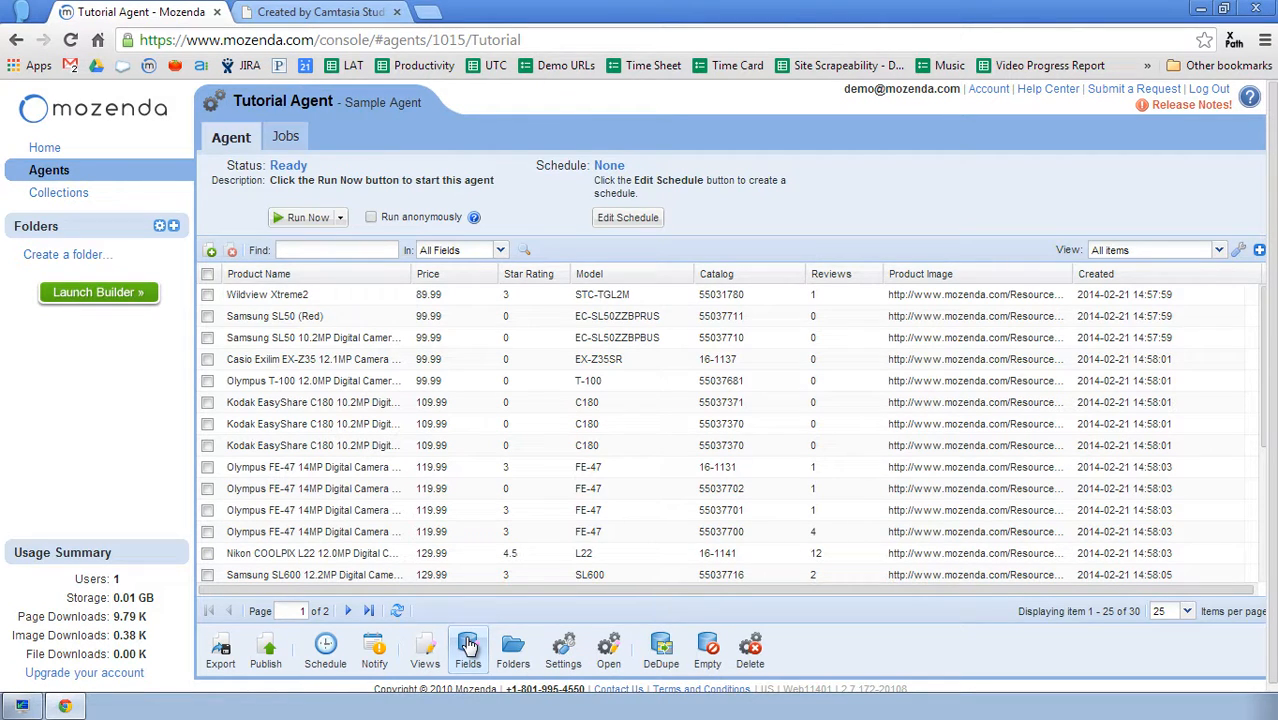
Step: Mark Model, Price and Product Name as Is Unique in Fields and save
click(468, 648)
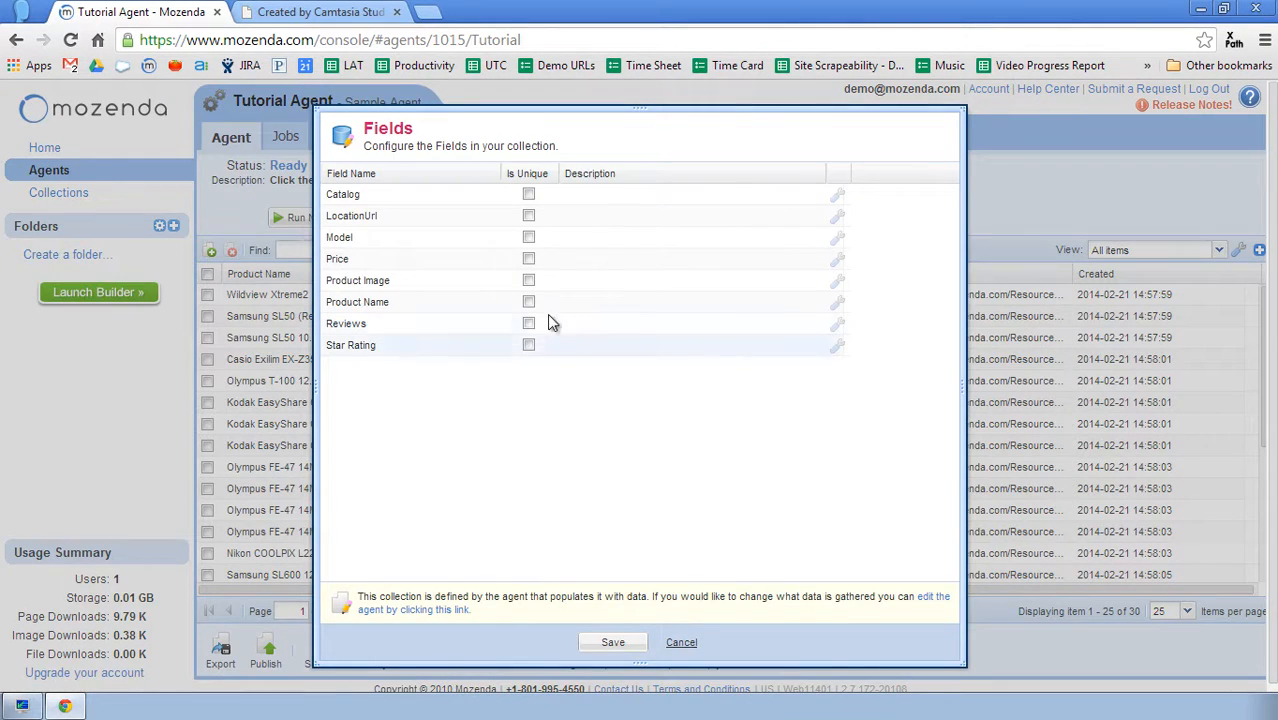
click(528, 260)
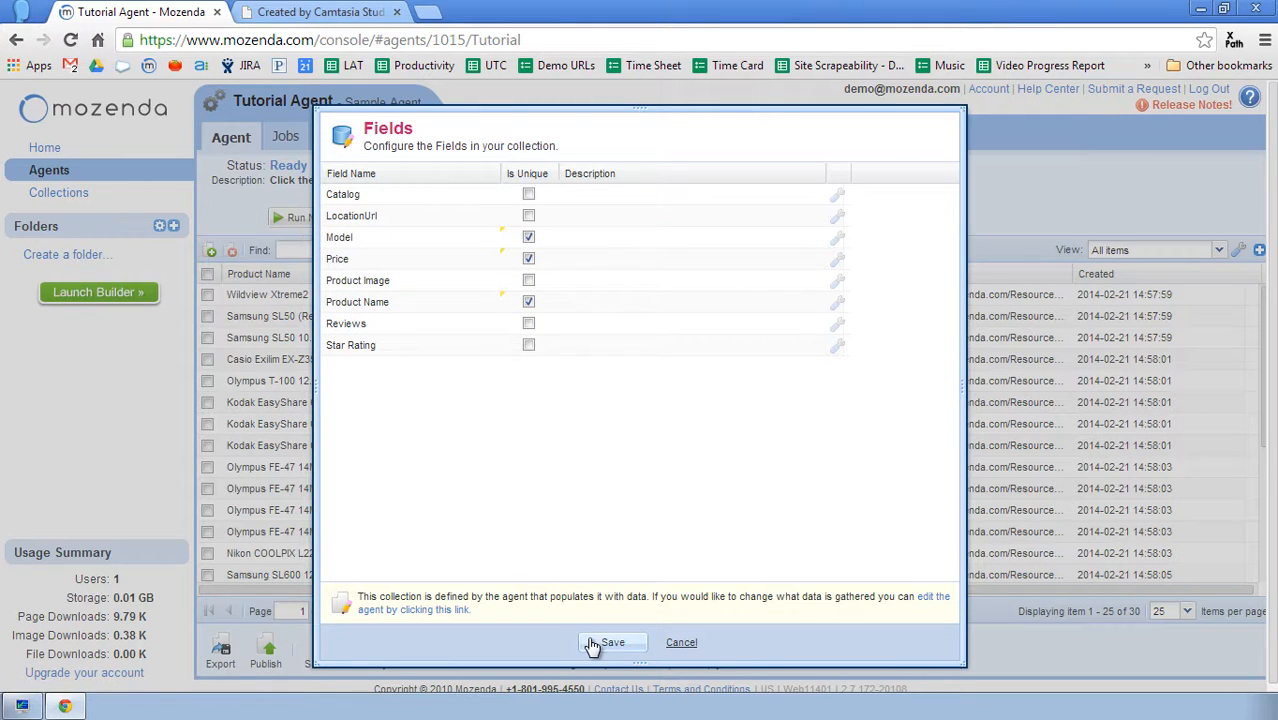
click(612, 642)
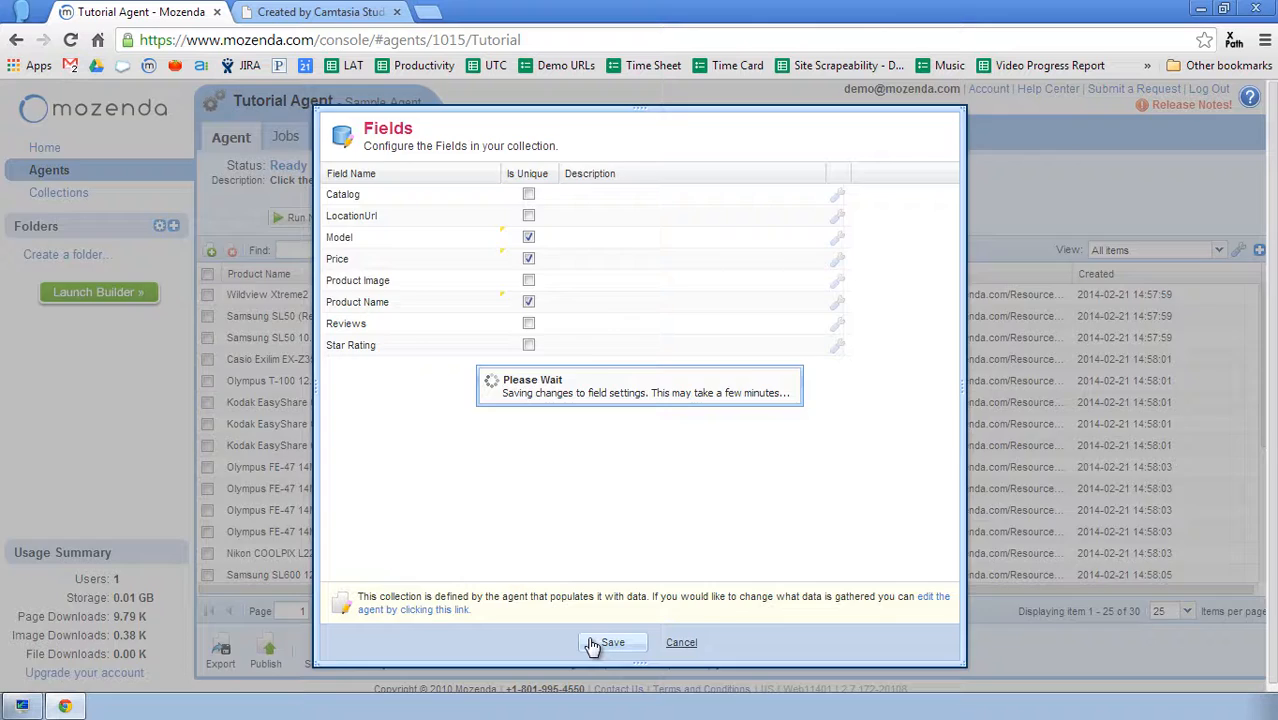
click(612, 644)
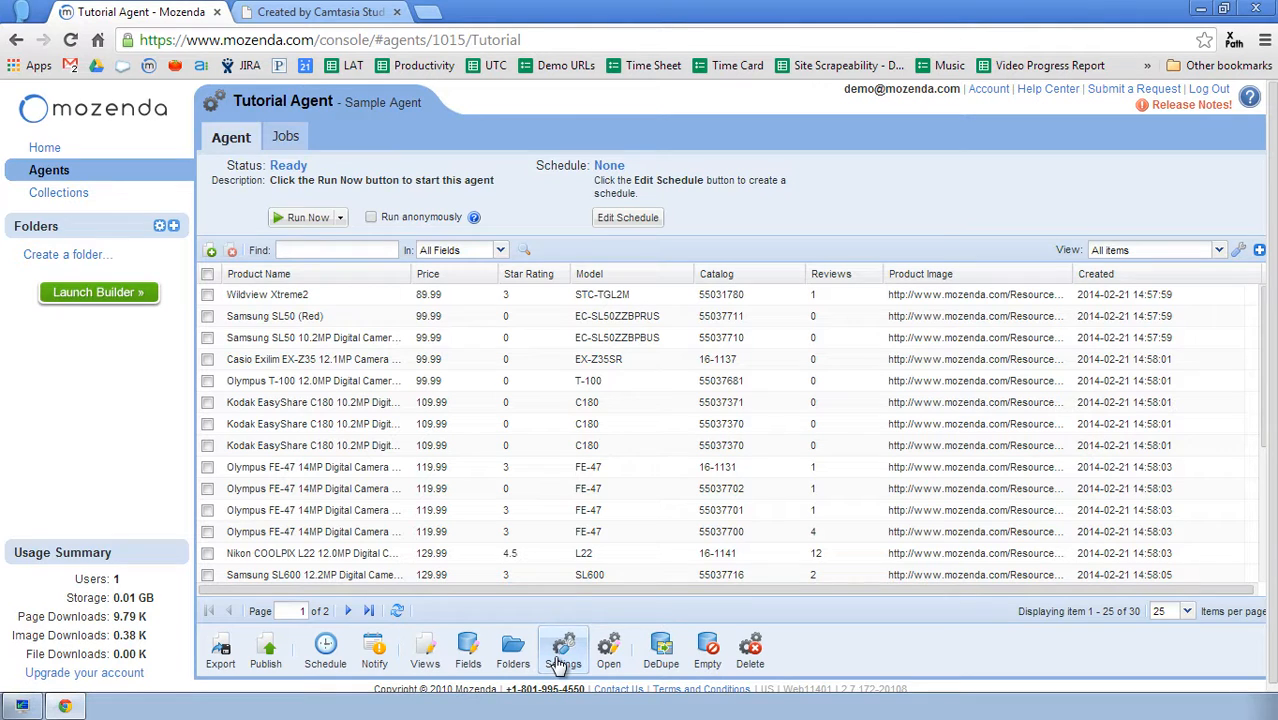
Step: Enable 'Stop processing a list when a duplicate item is found' under Advanced Processing and save
click(562, 648)
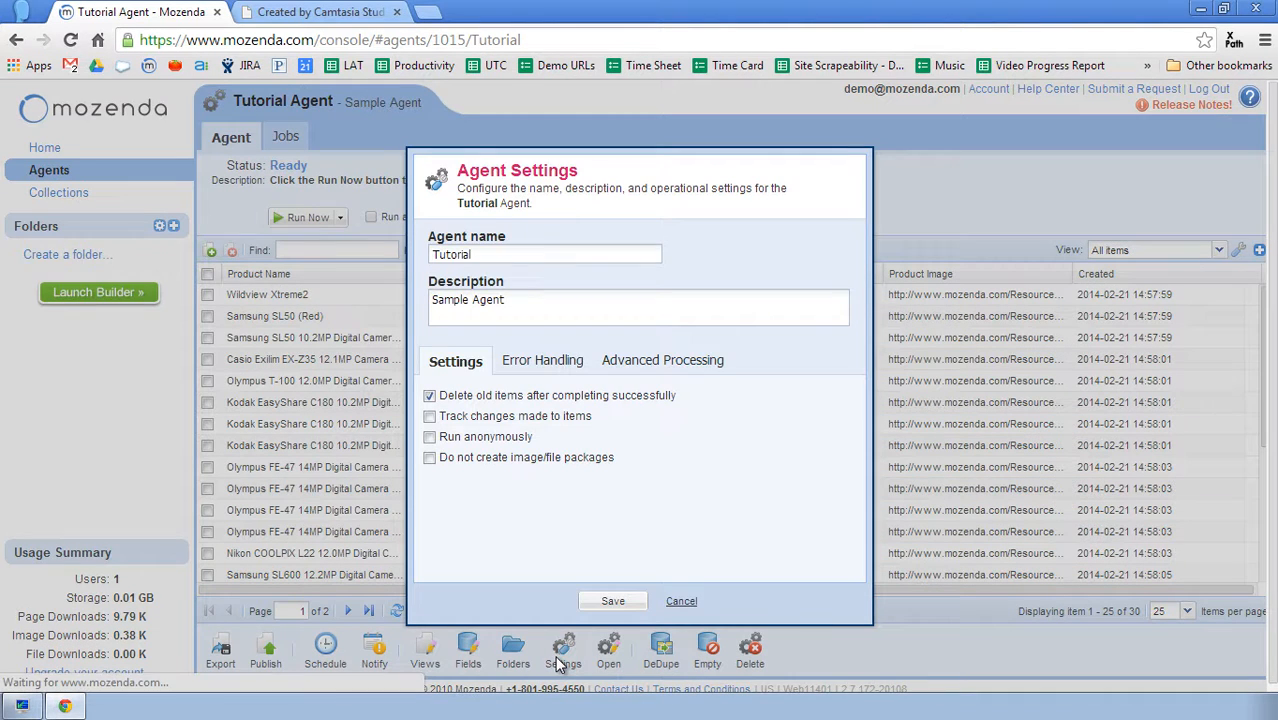
click(542, 360)
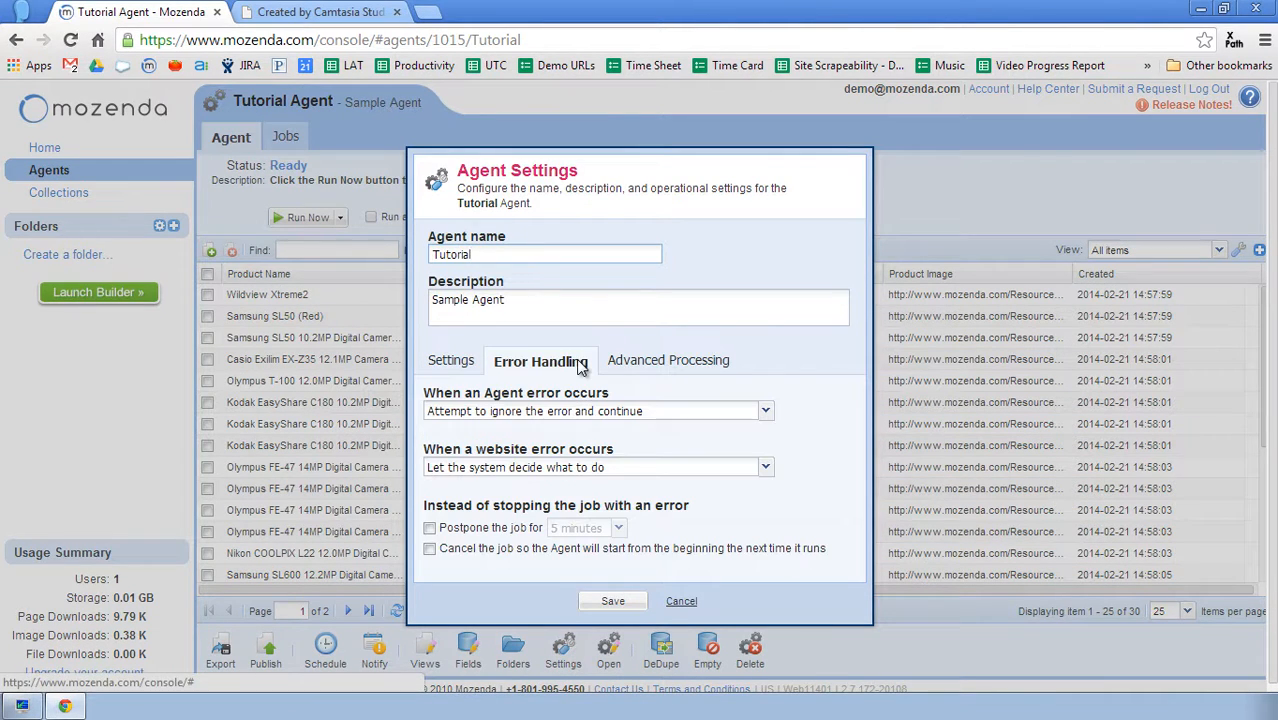
click(662, 360)
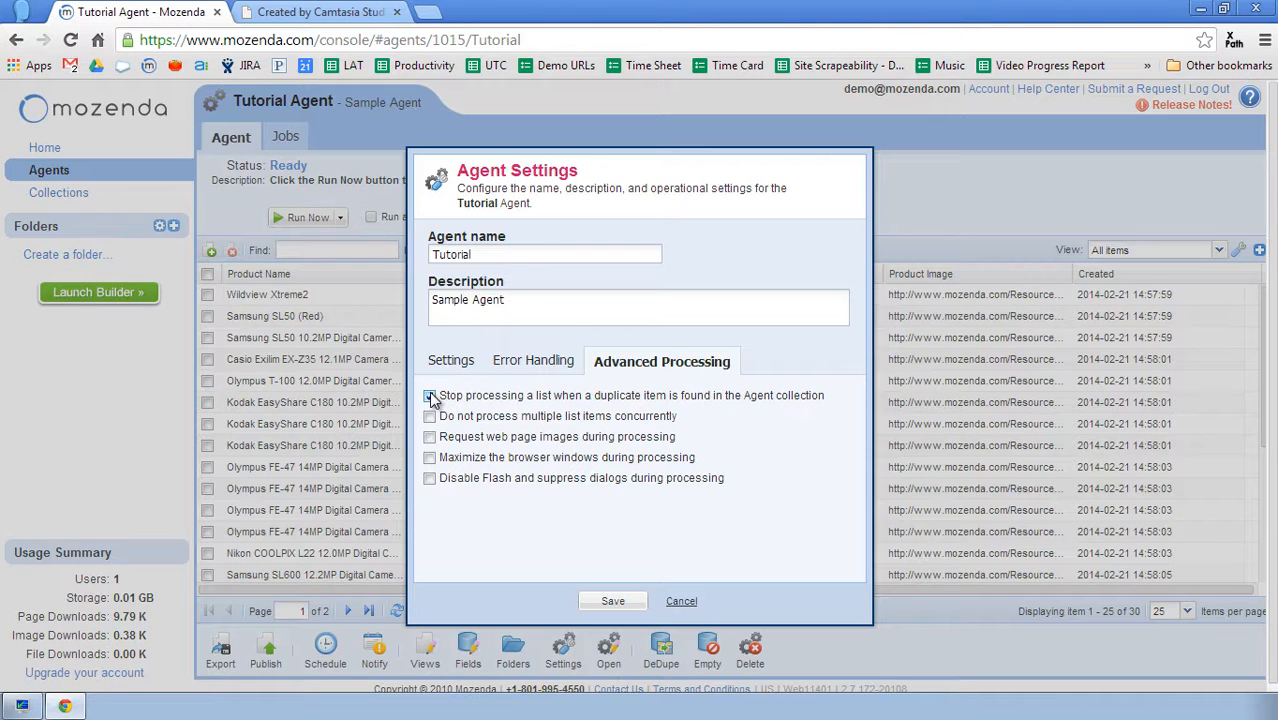
click(428, 396)
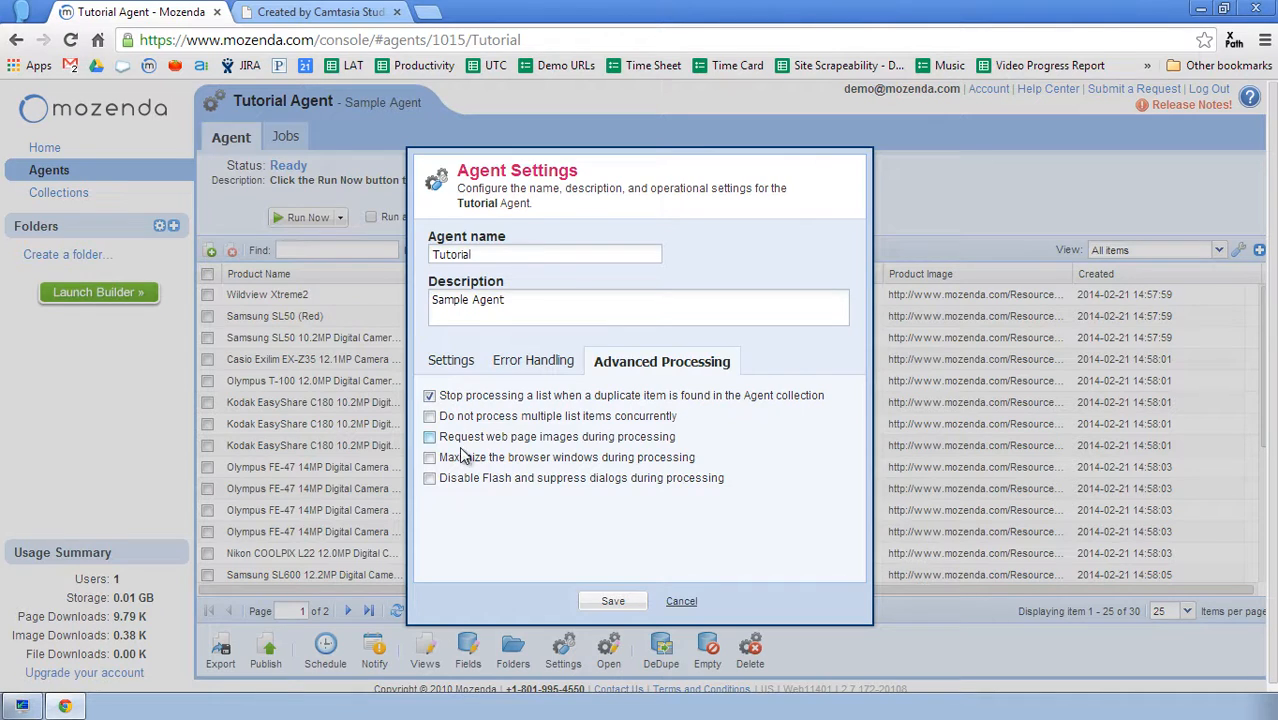
click(612, 600)
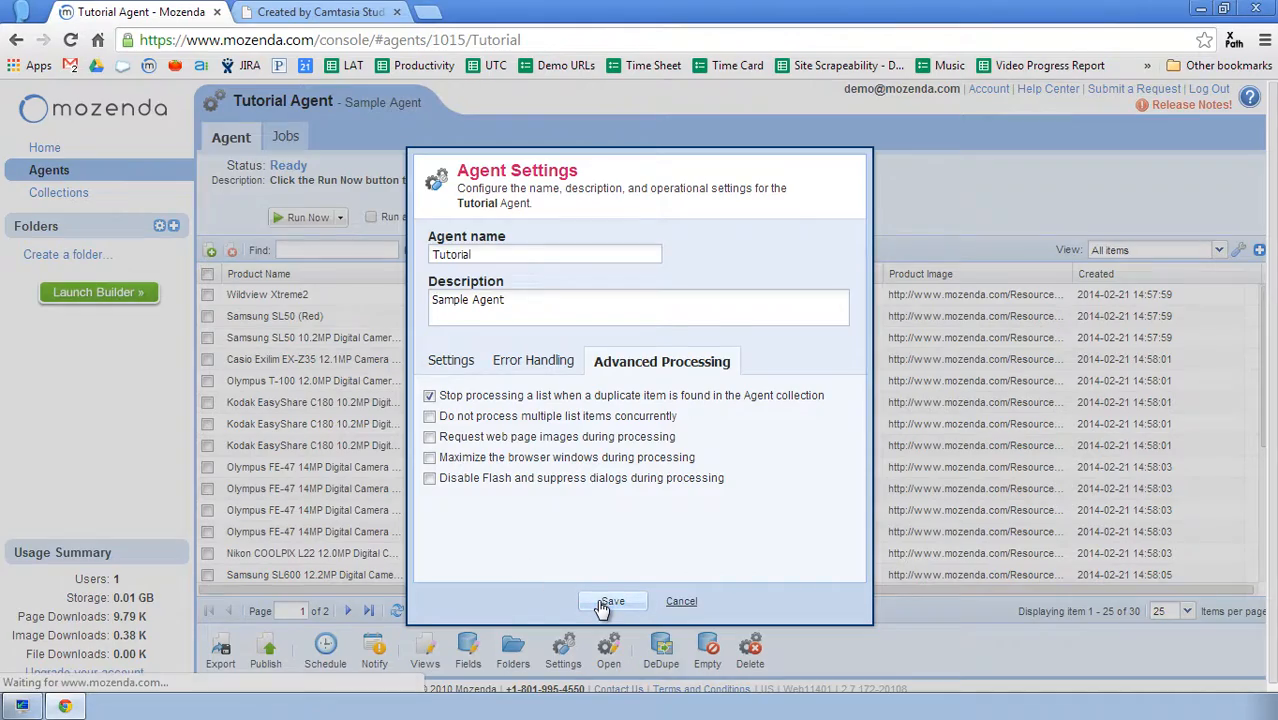
click(612, 600)
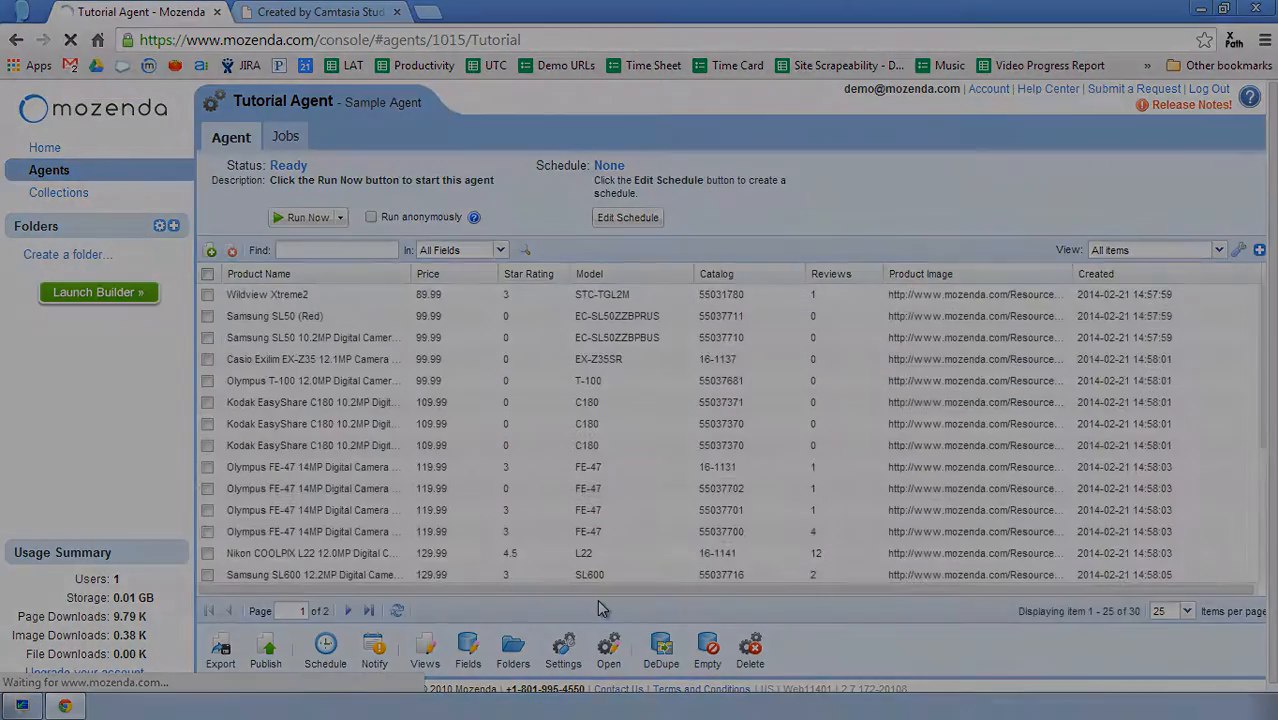